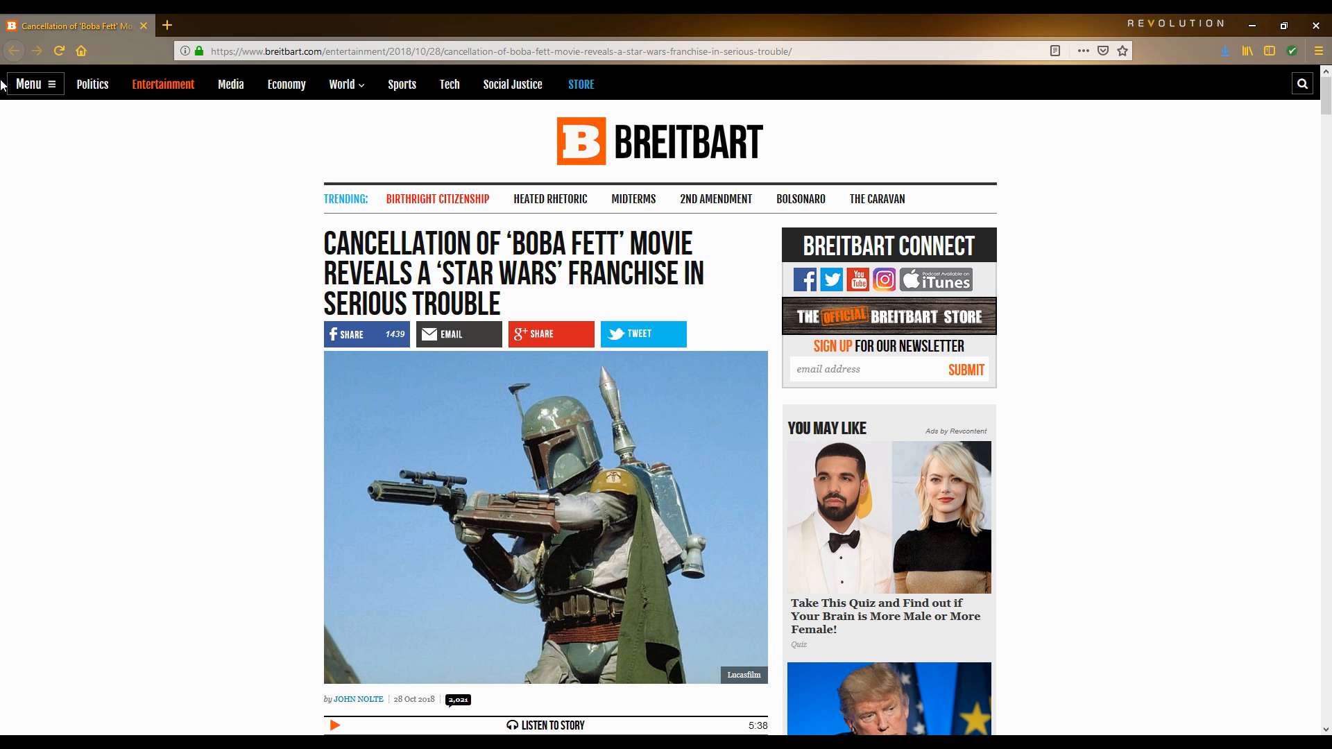
pyautogui.moveTo(252, 324)
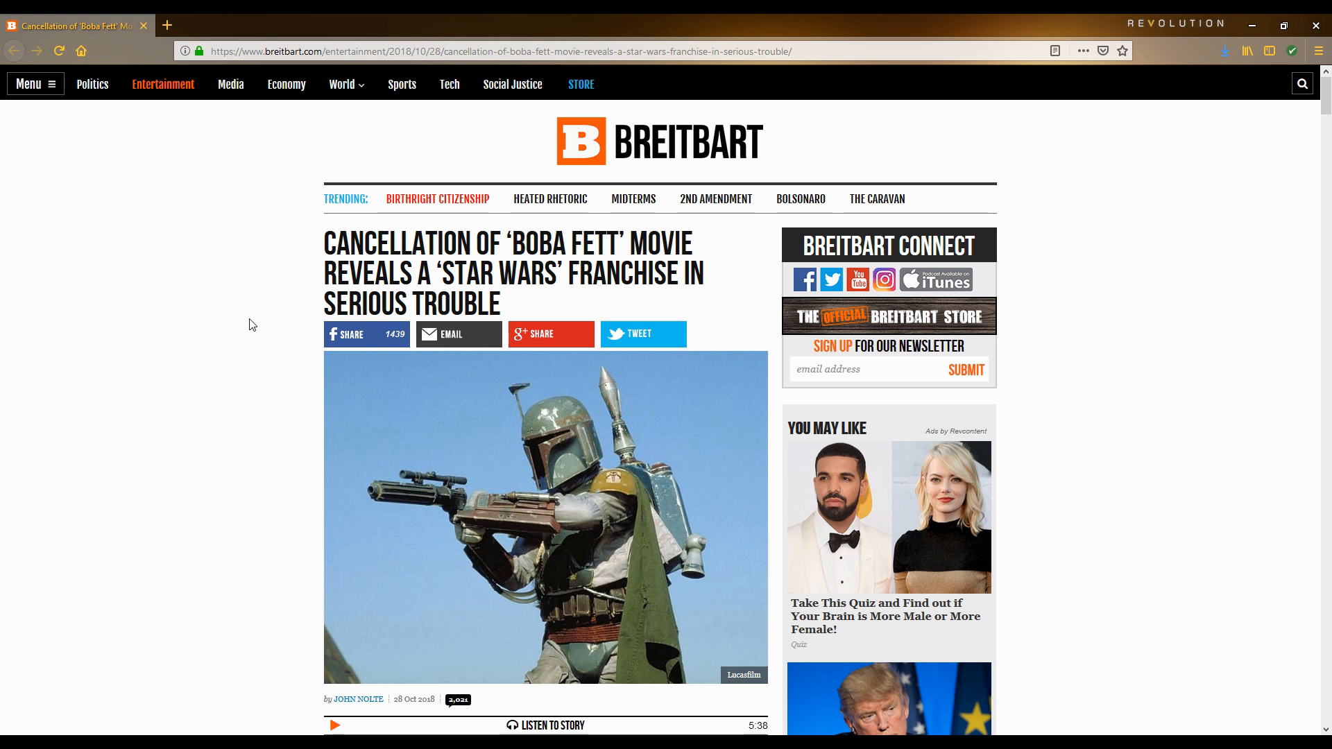
pyautogui.scroll(-3)
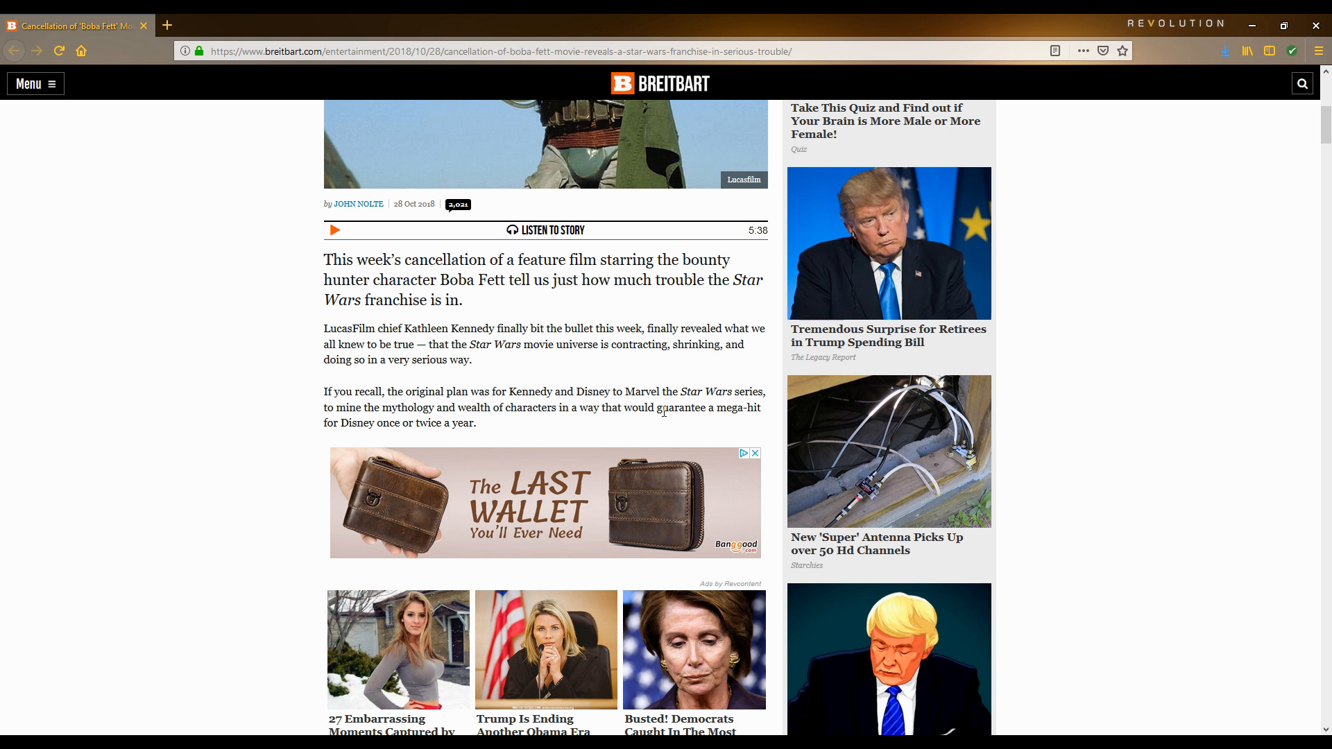
pyautogui.moveTo(664, 422)
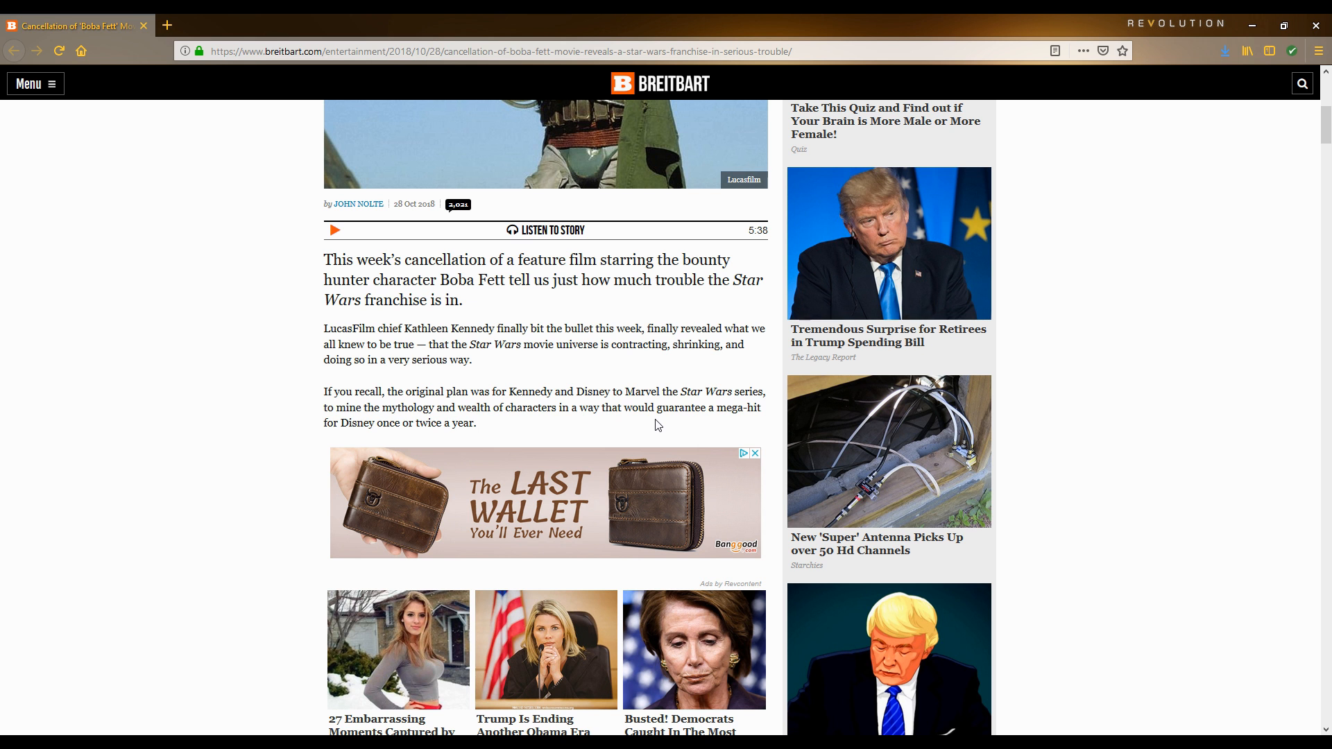
pyautogui.scroll(-3)
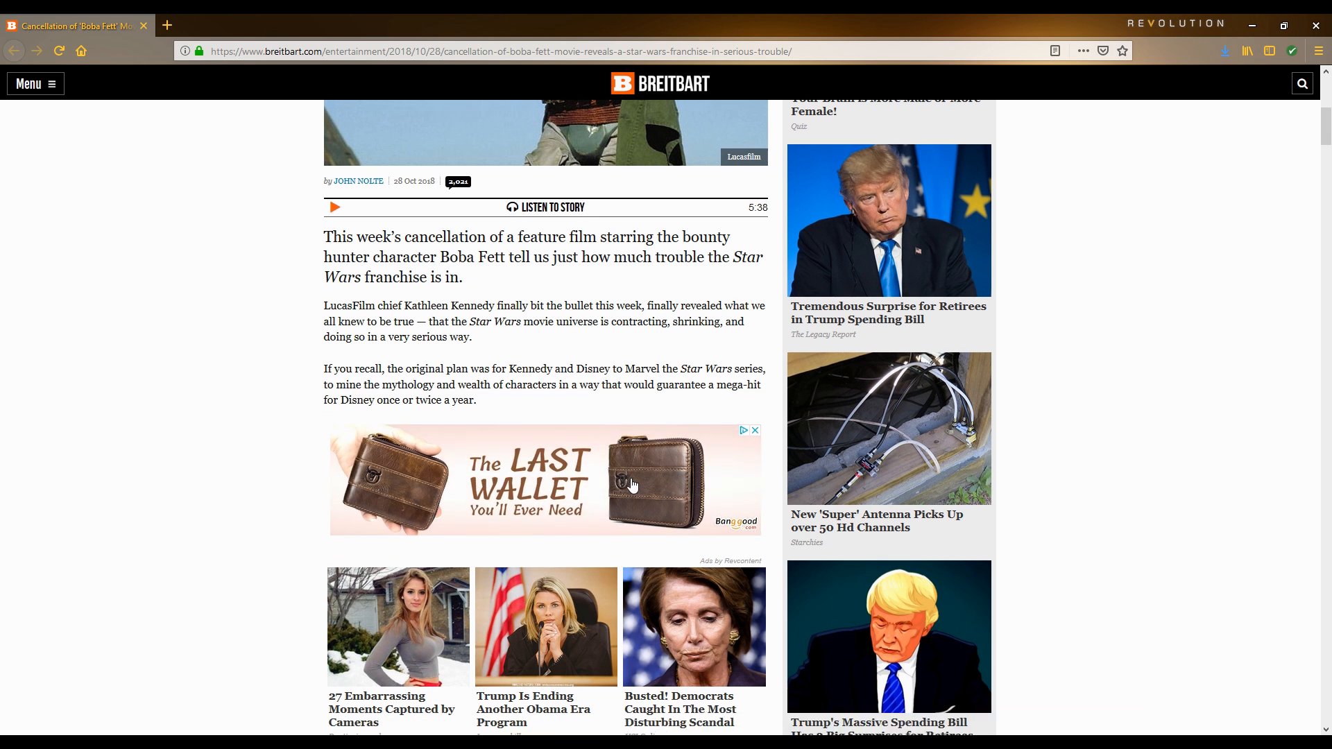
pyautogui.scroll(-3)
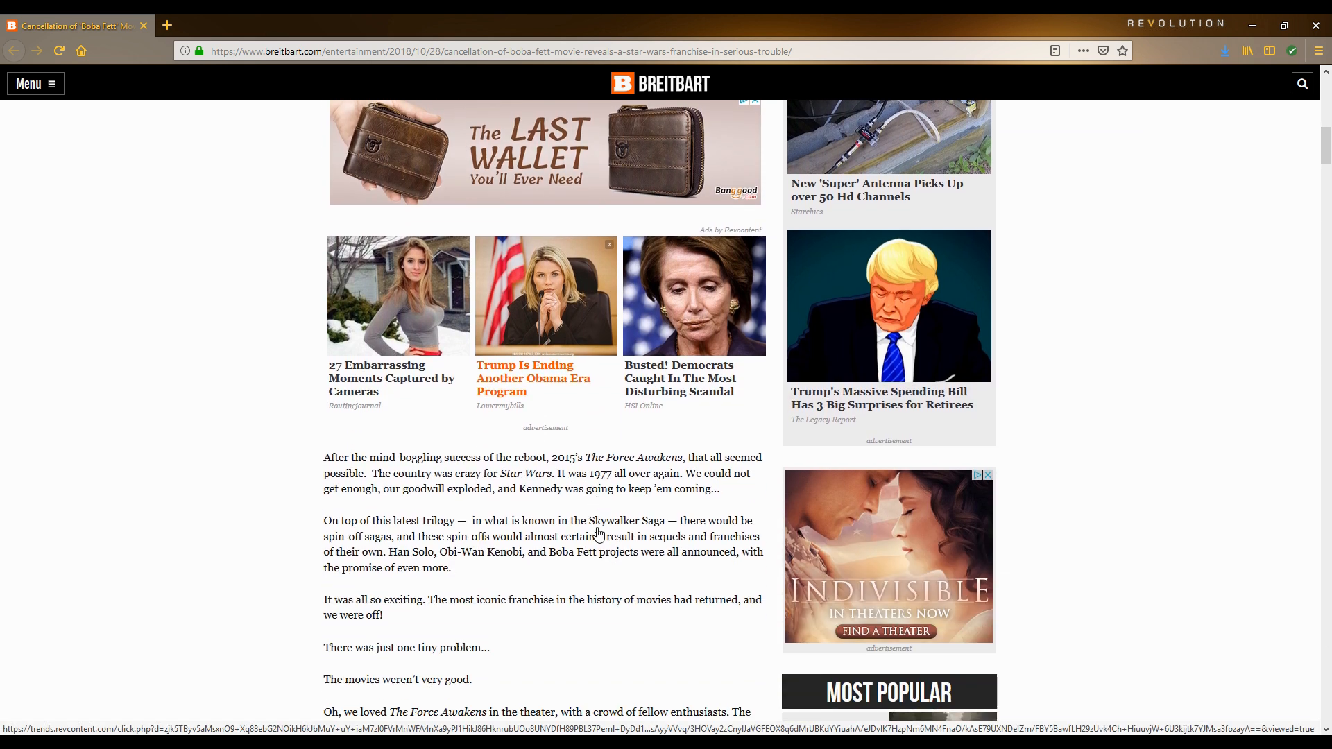
pyautogui.scroll(-3)
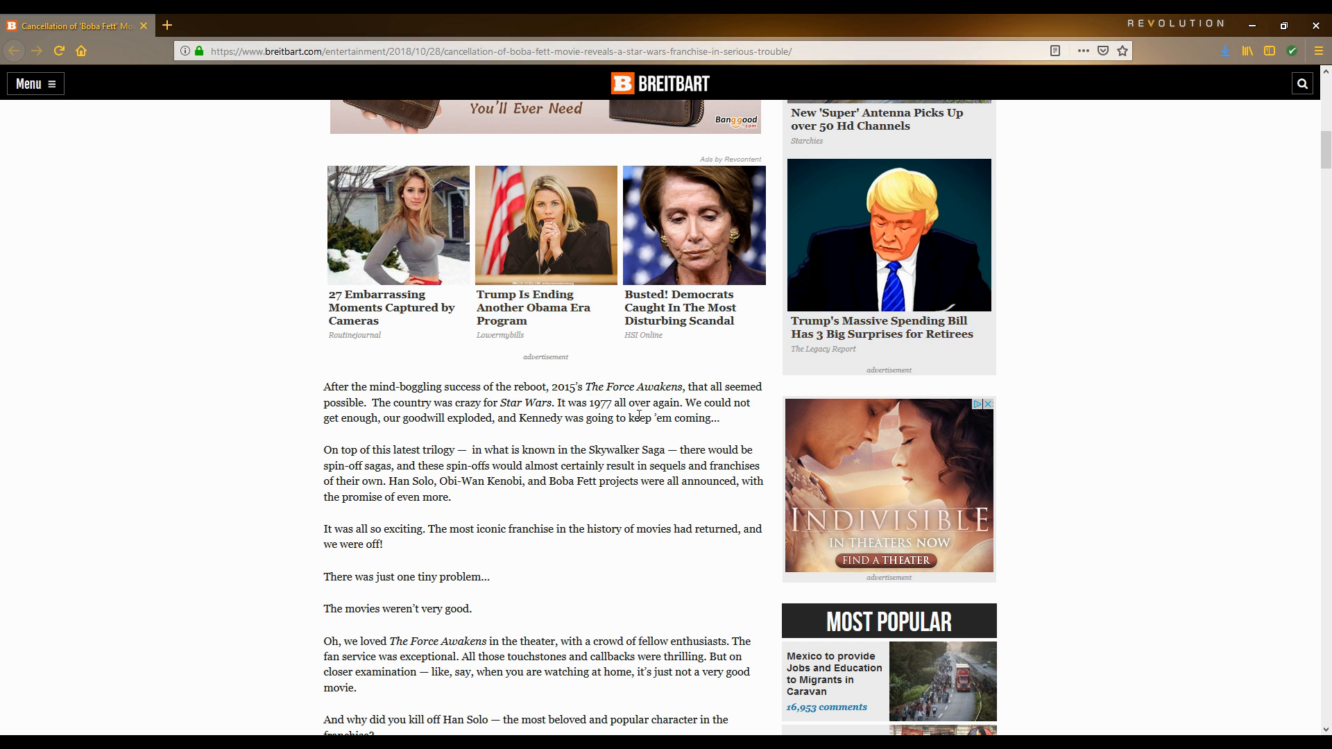
pyautogui.moveTo(538, 481)
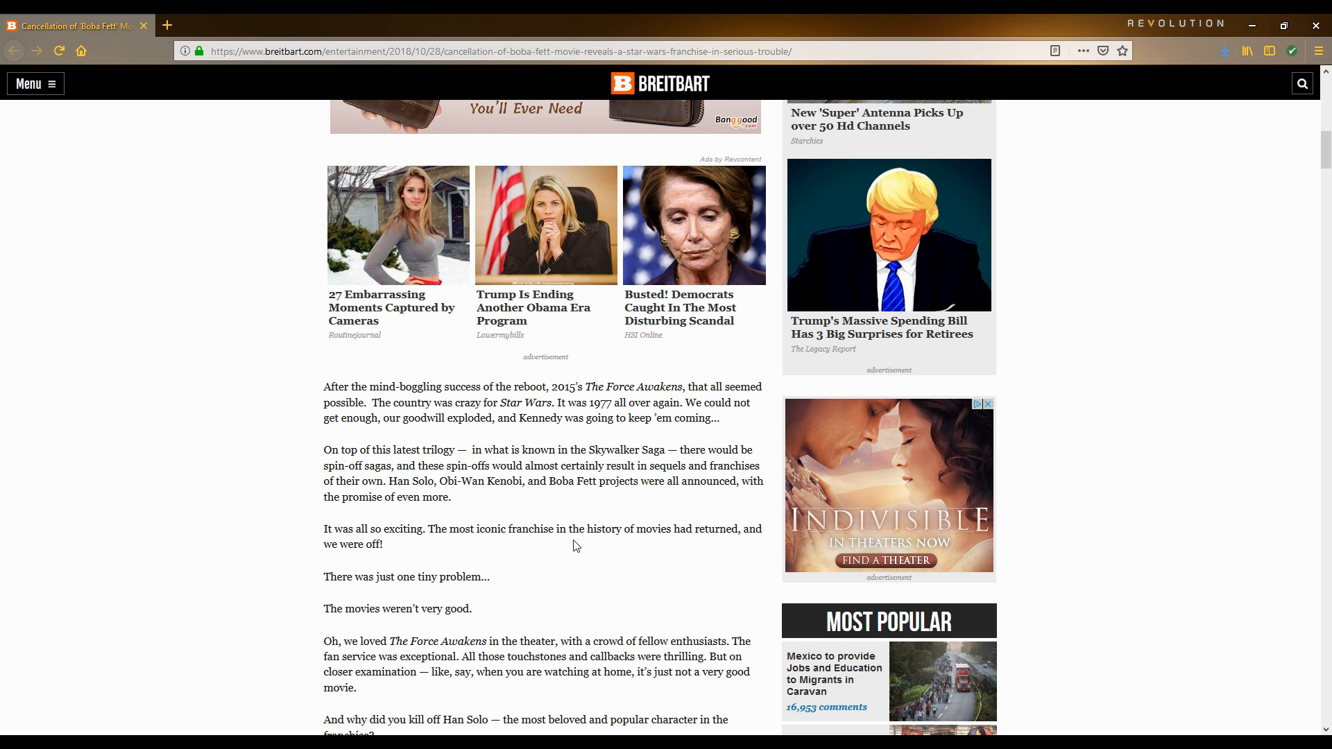
pyautogui.scroll(-3)
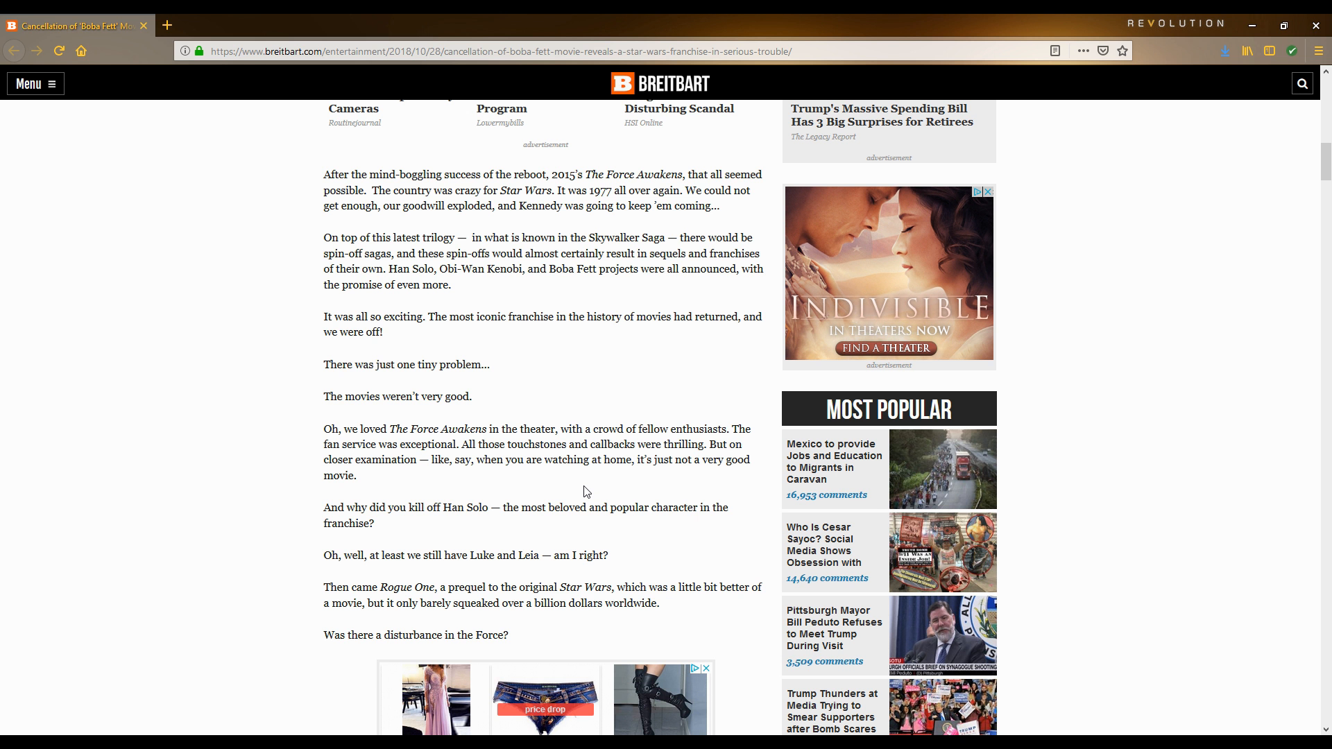
pyautogui.moveTo(537, 503)
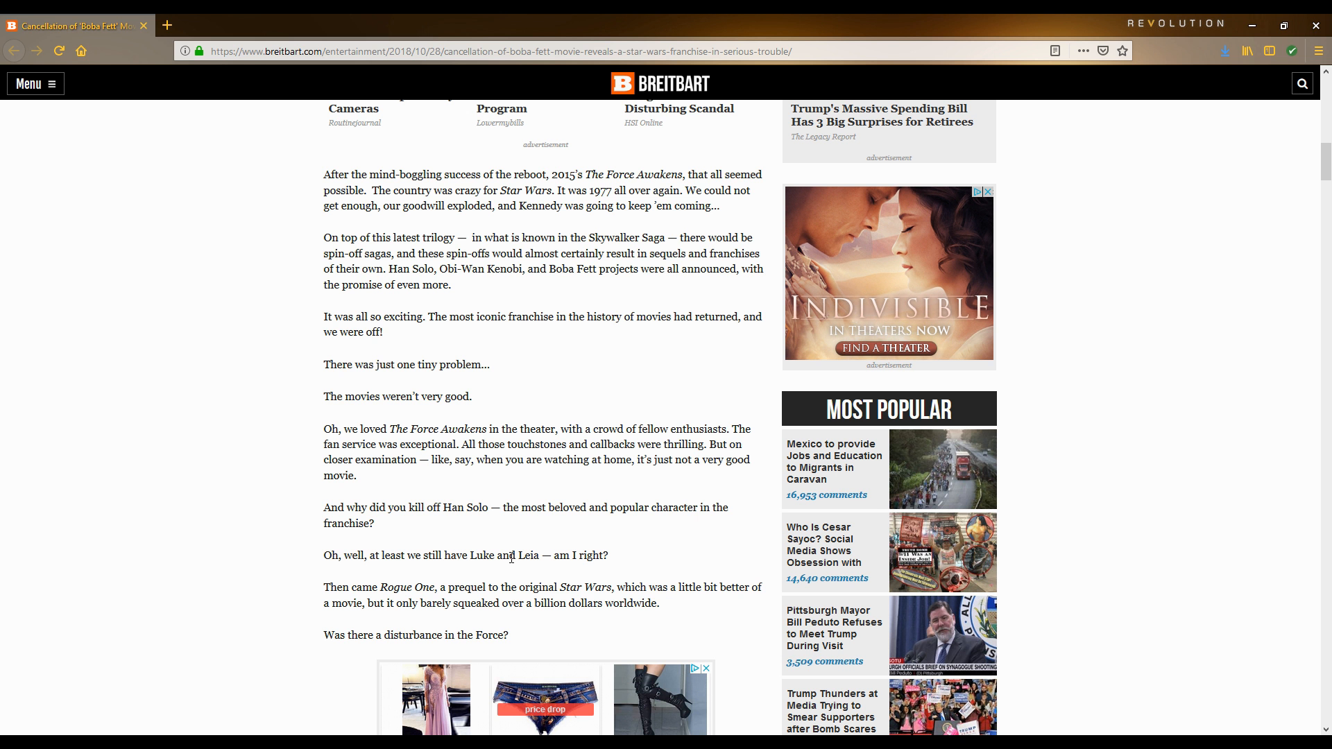
pyautogui.moveTo(408, 587)
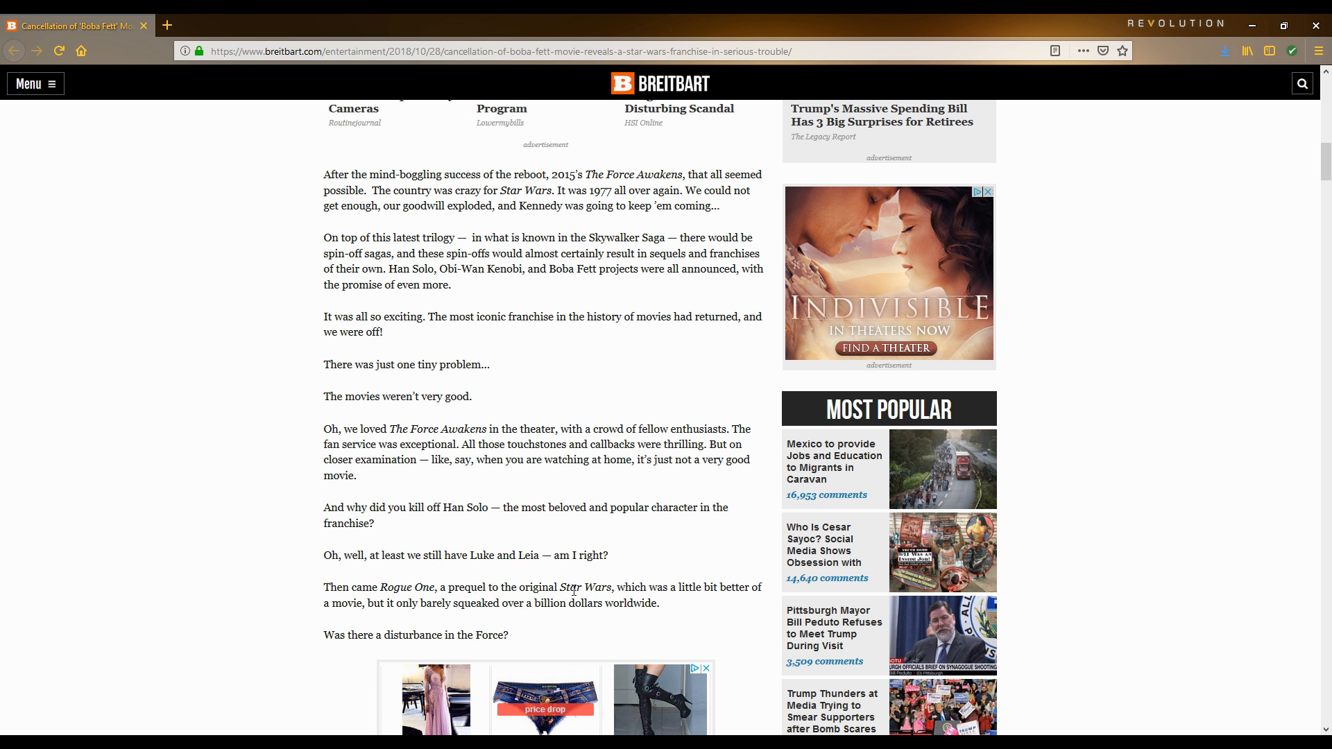
pyautogui.moveTo(556, 574)
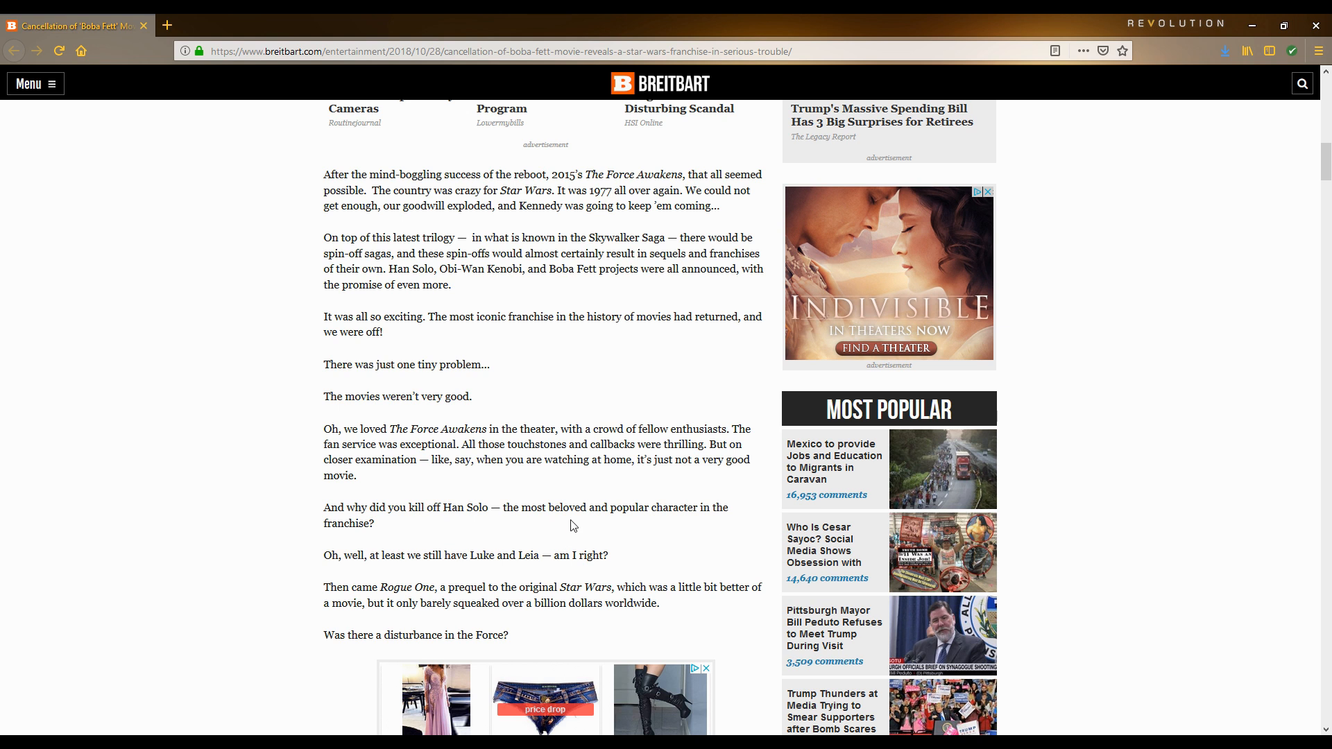
pyautogui.scroll(-3)
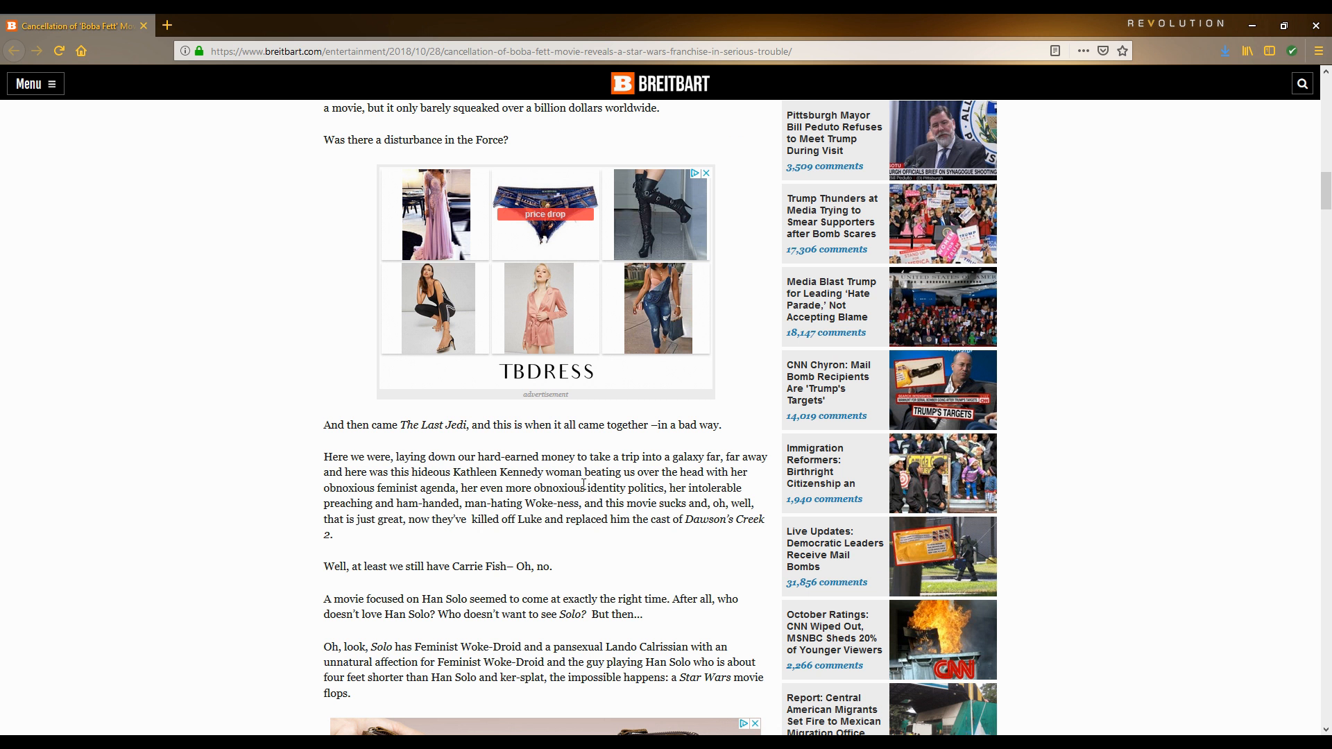
pyautogui.moveTo(581, 483)
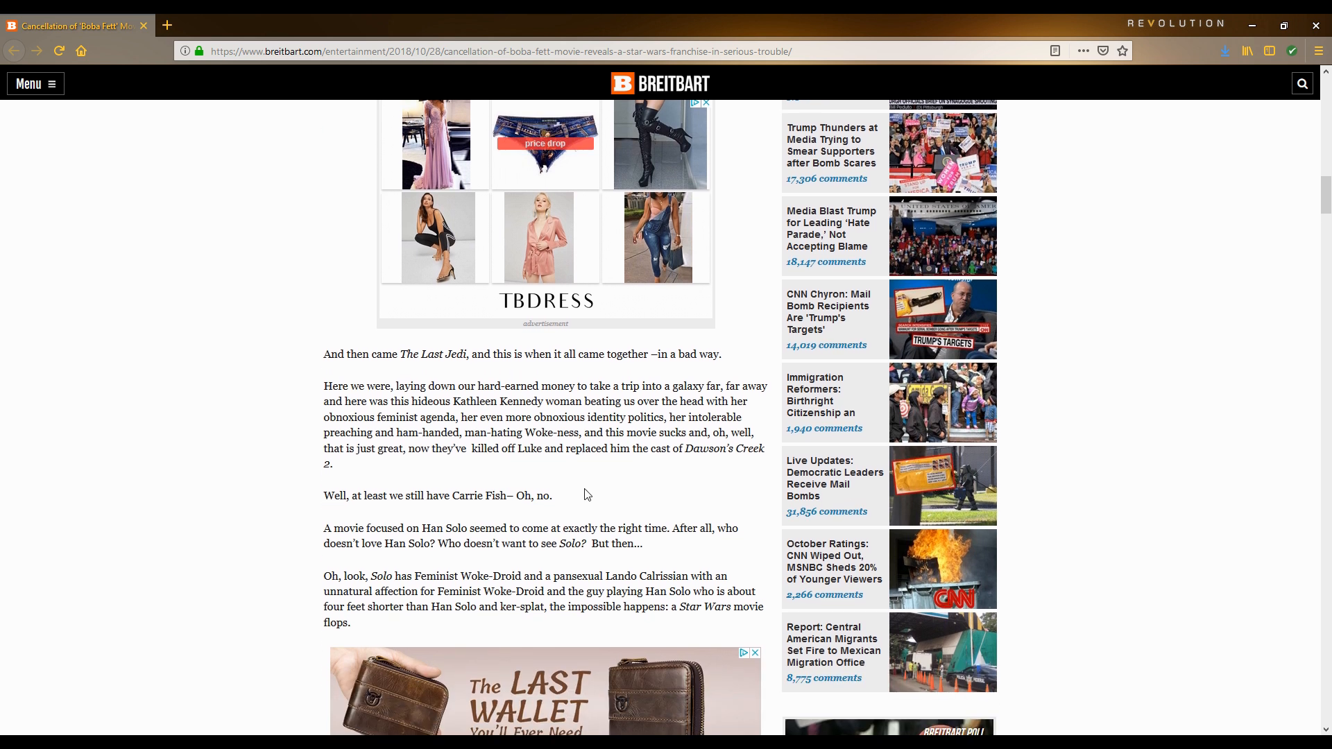
pyautogui.scroll(-3)
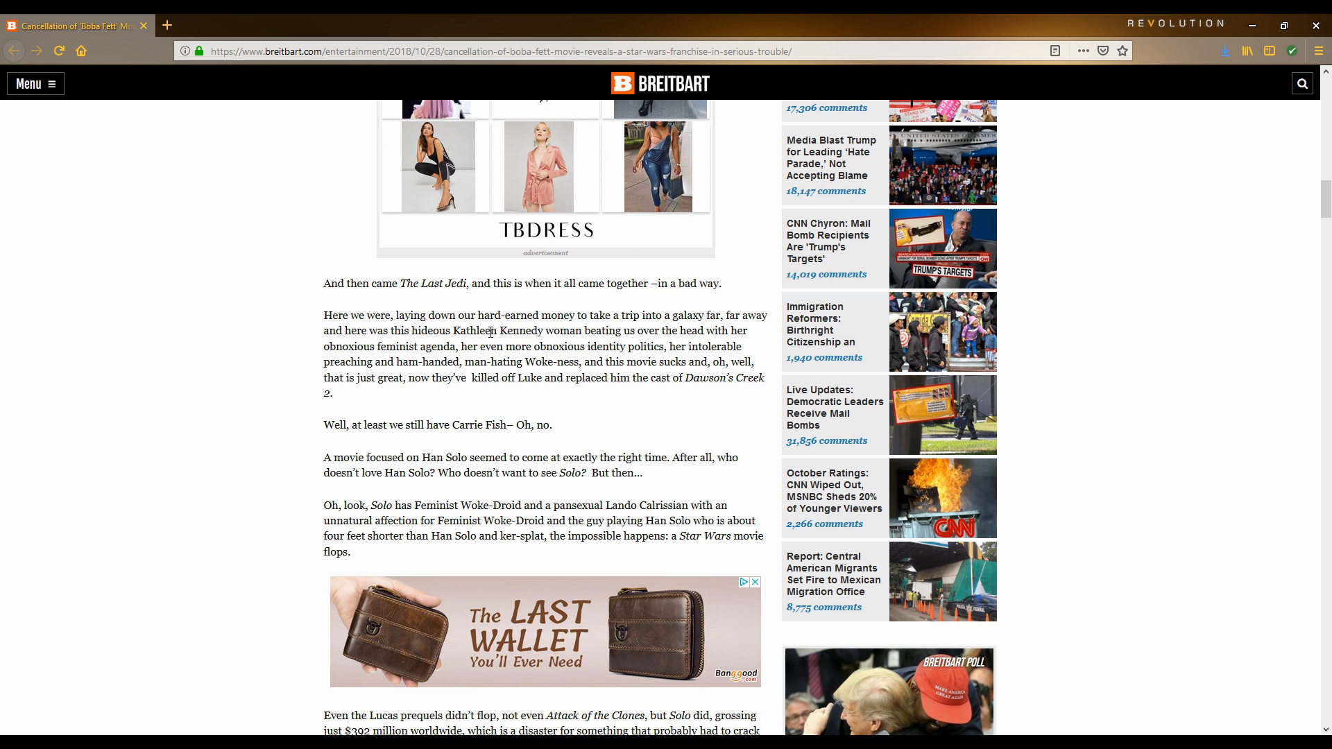
pyautogui.moveTo(633, 425)
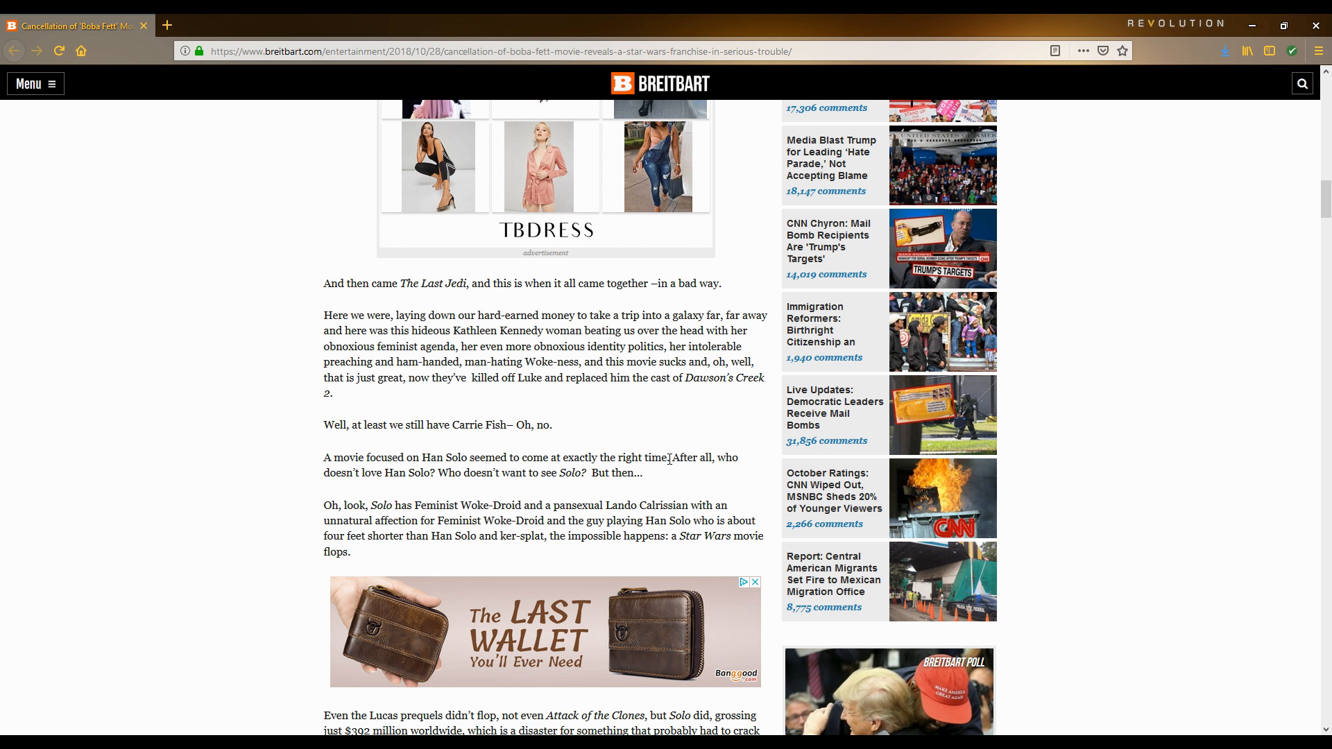
pyautogui.moveTo(599, 449)
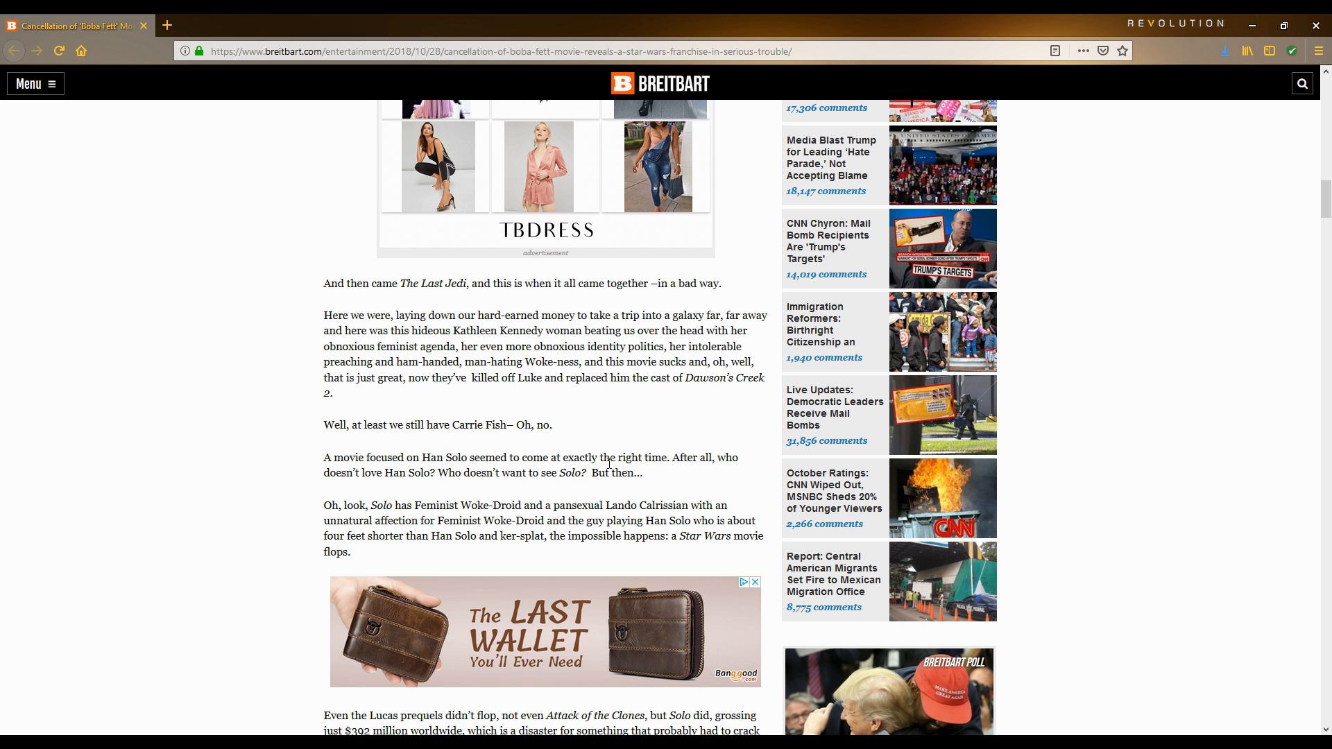
pyautogui.moveTo(675, 464)
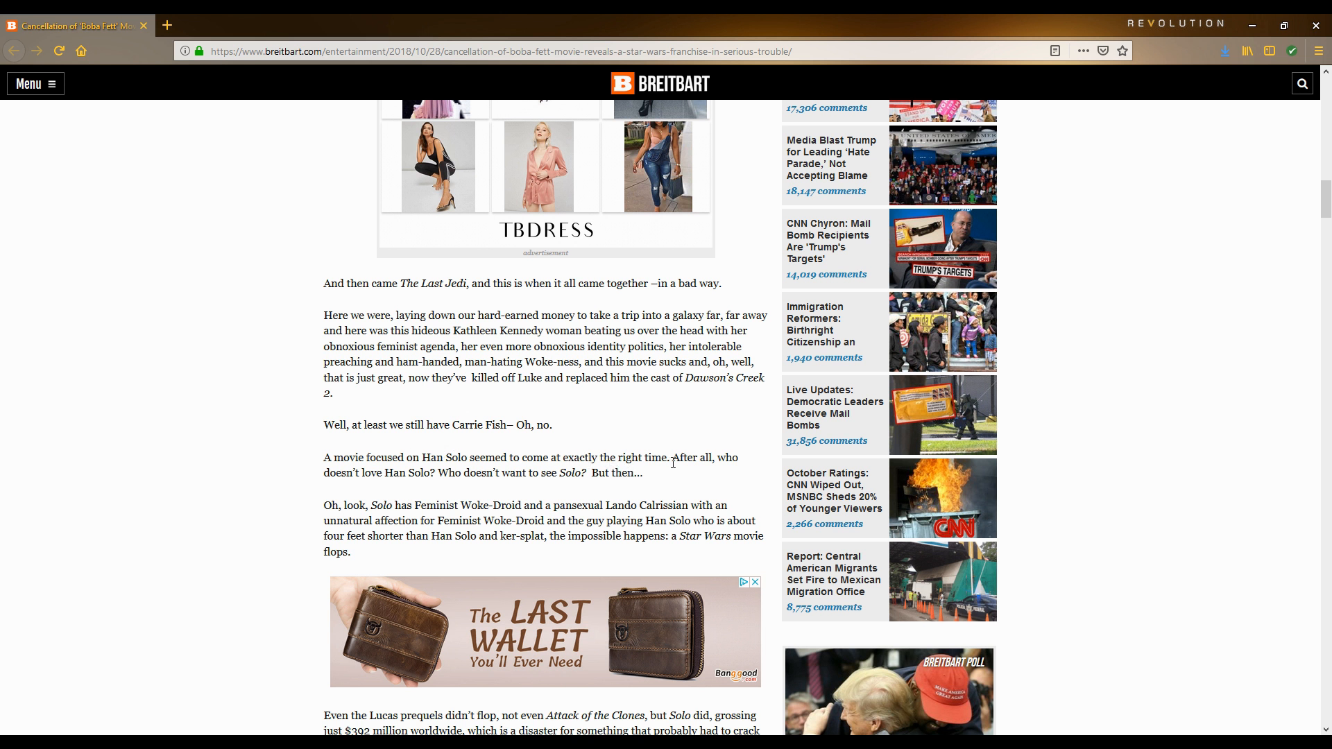
pyautogui.moveTo(547, 496)
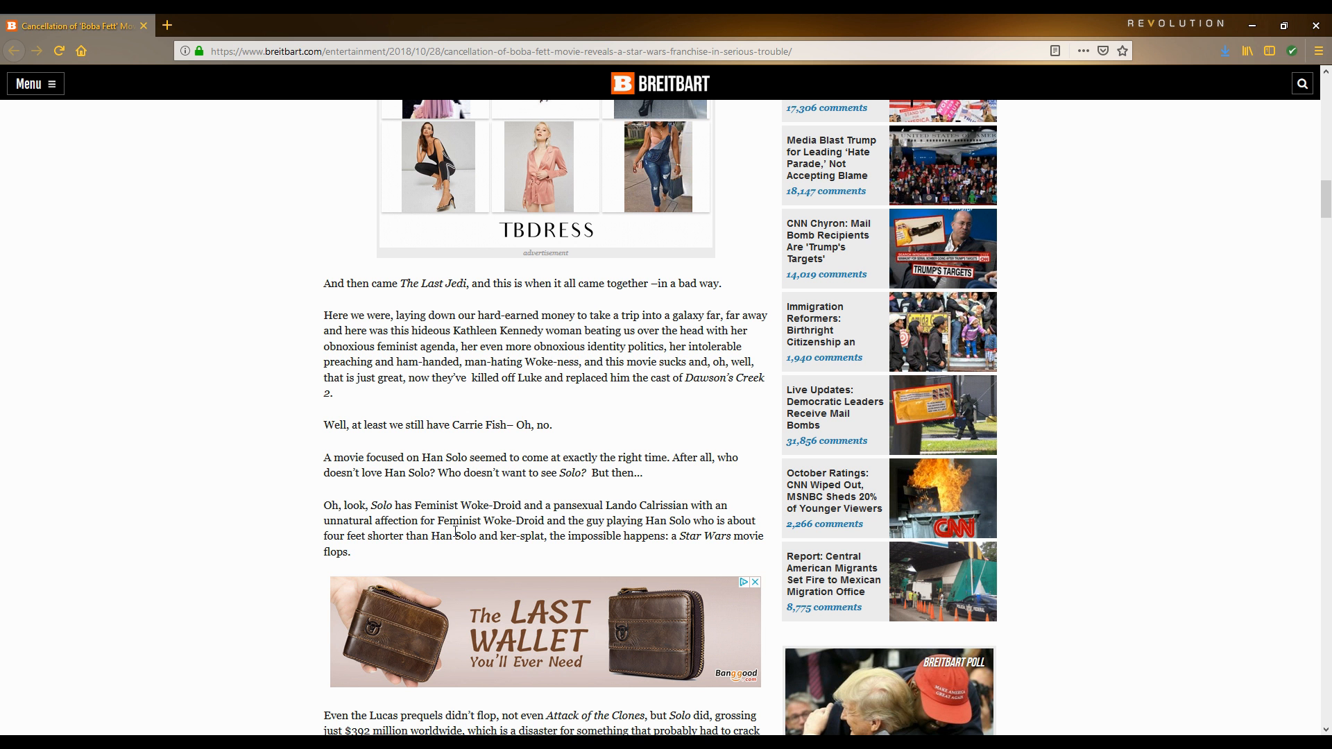
pyautogui.moveTo(644, 505)
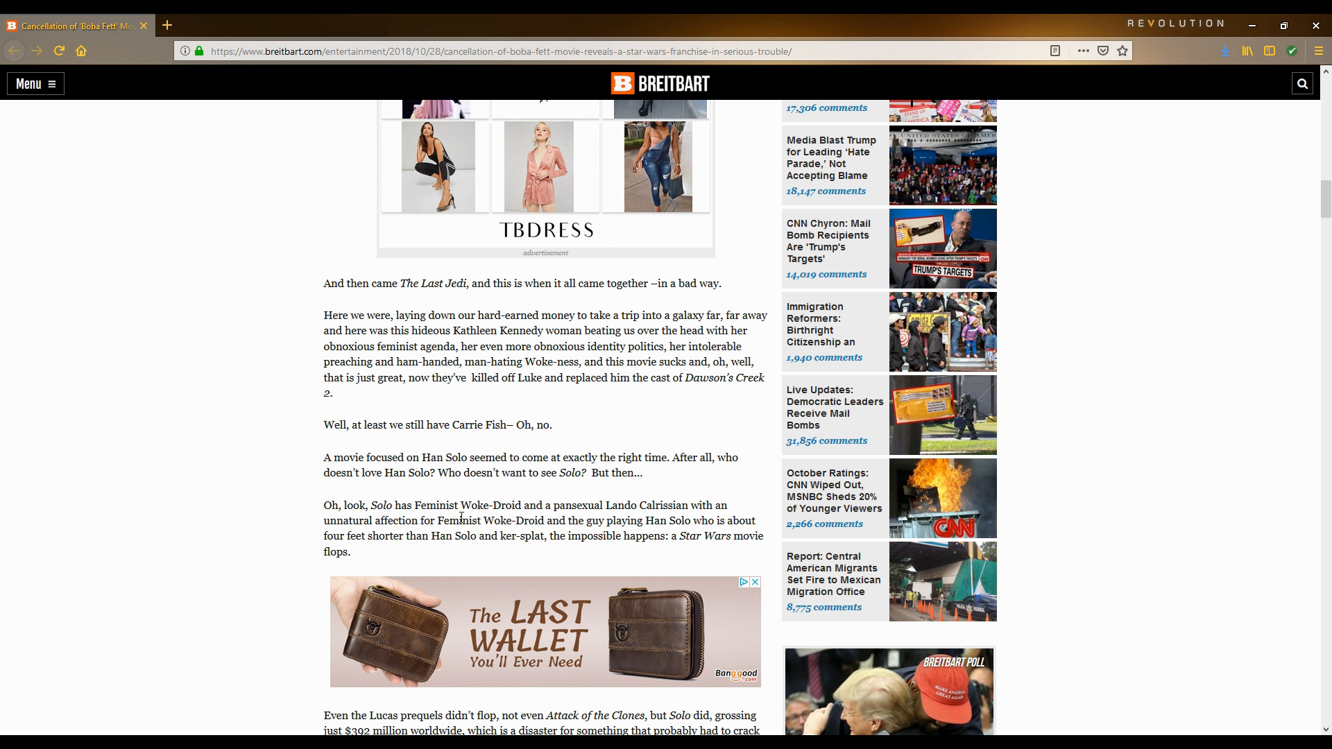
pyautogui.moveTo(568, 557)
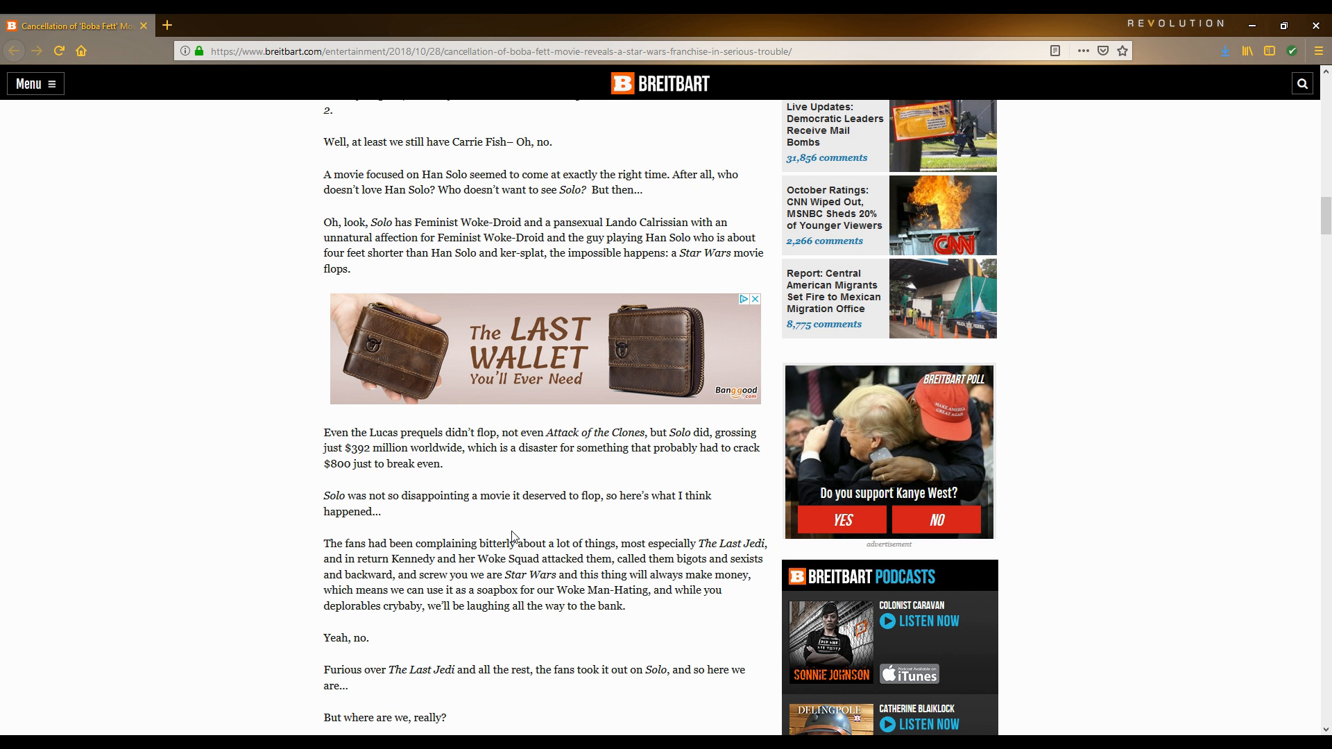
pyautogui.moveTo(532, 530)
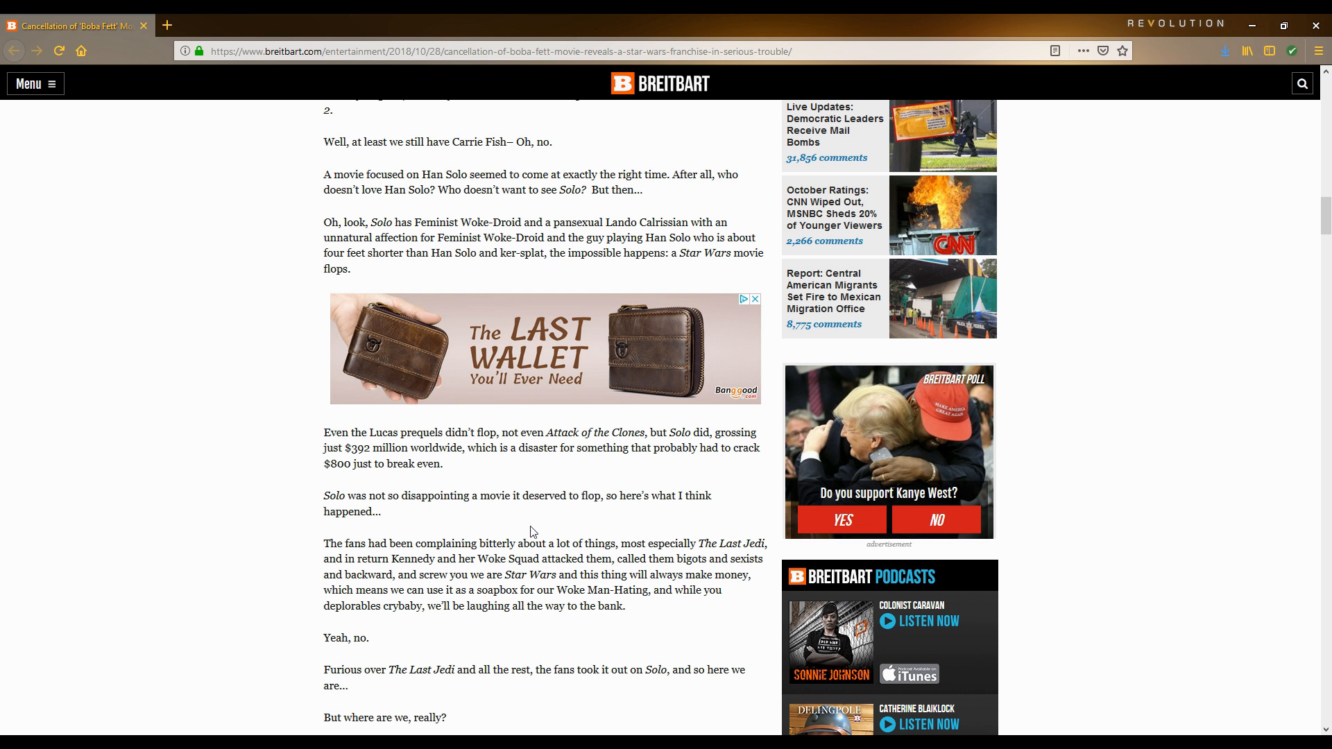
pyautogui.scroll(-3)
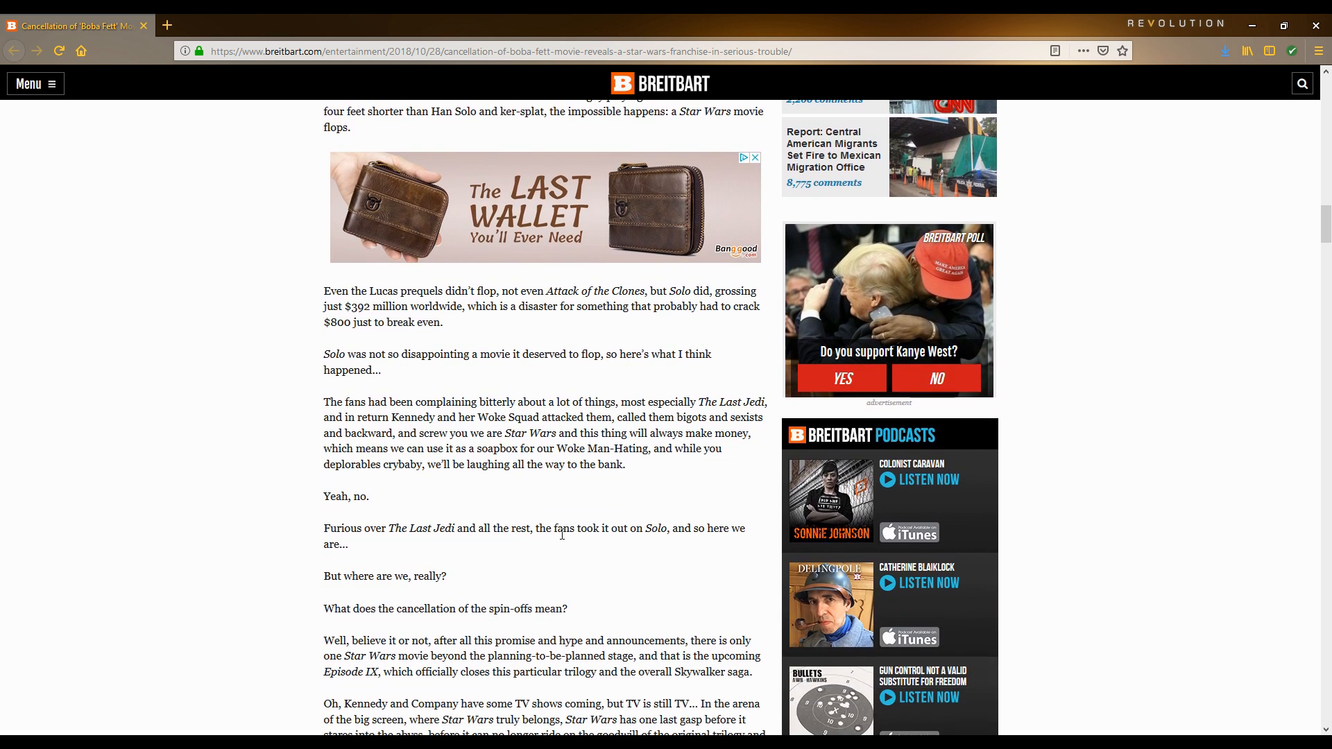
pyautogui.scroll(-3)
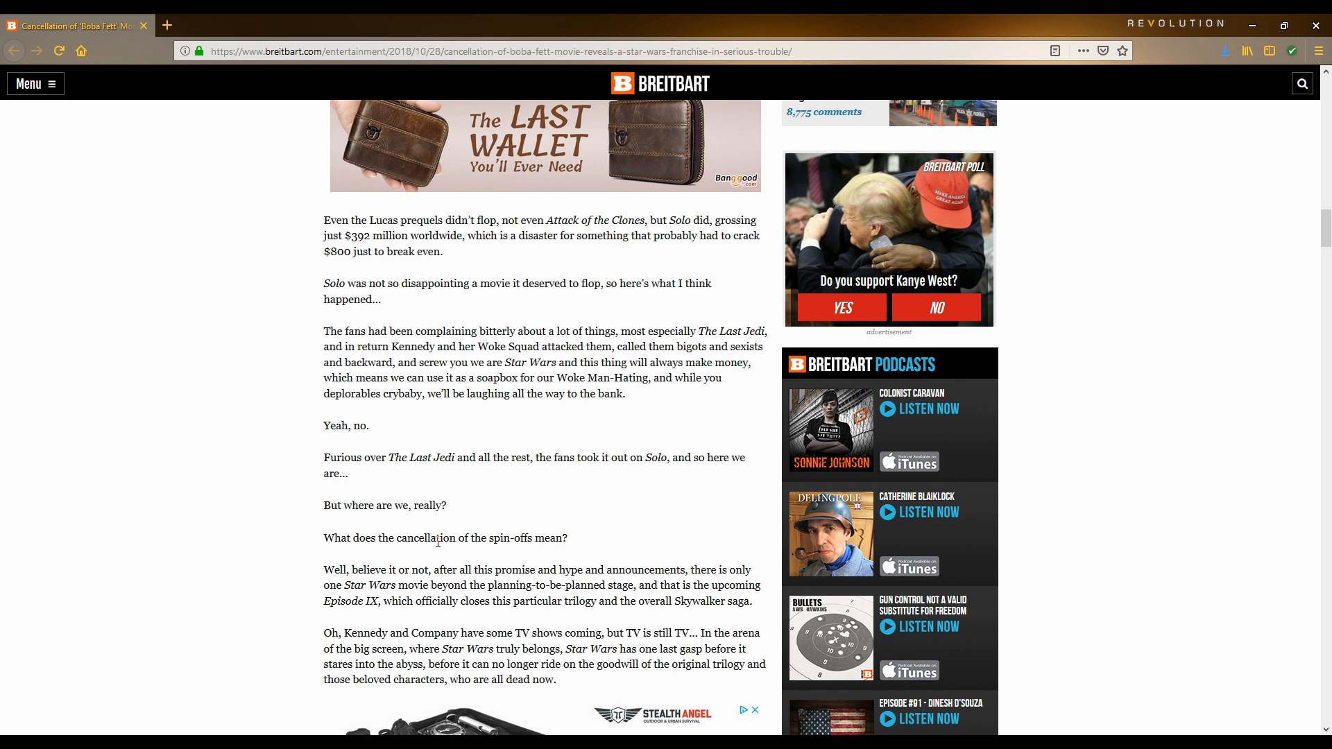
pyautogui.scroll(-3)
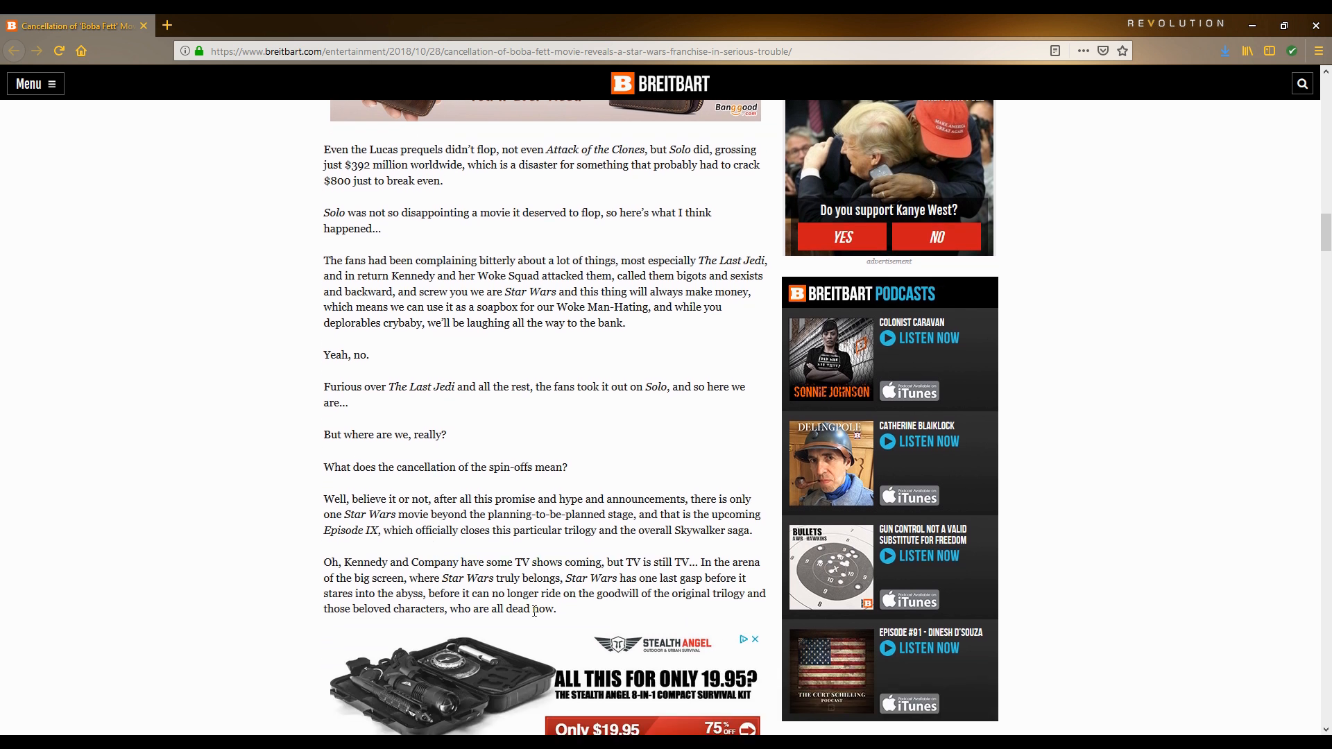
pyautogui.moveTo(573, 591)
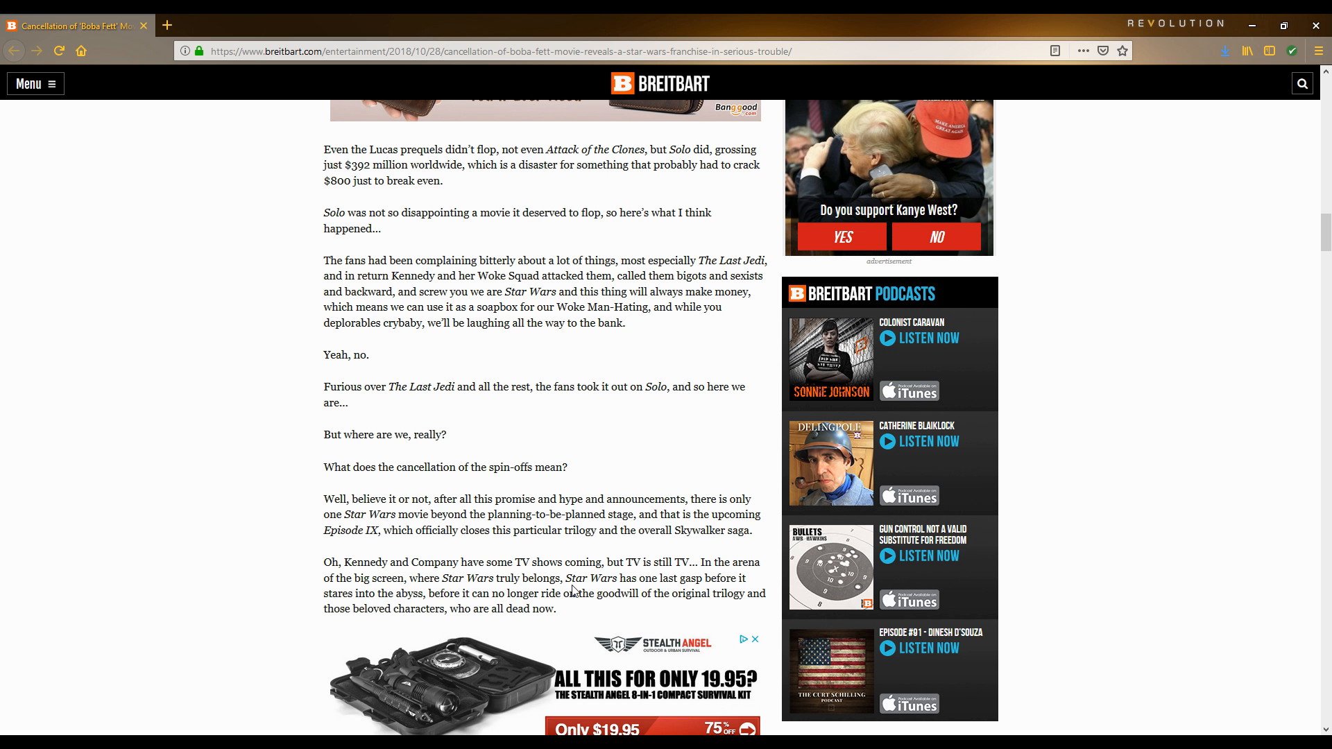
pyautogui.scroll(-3)
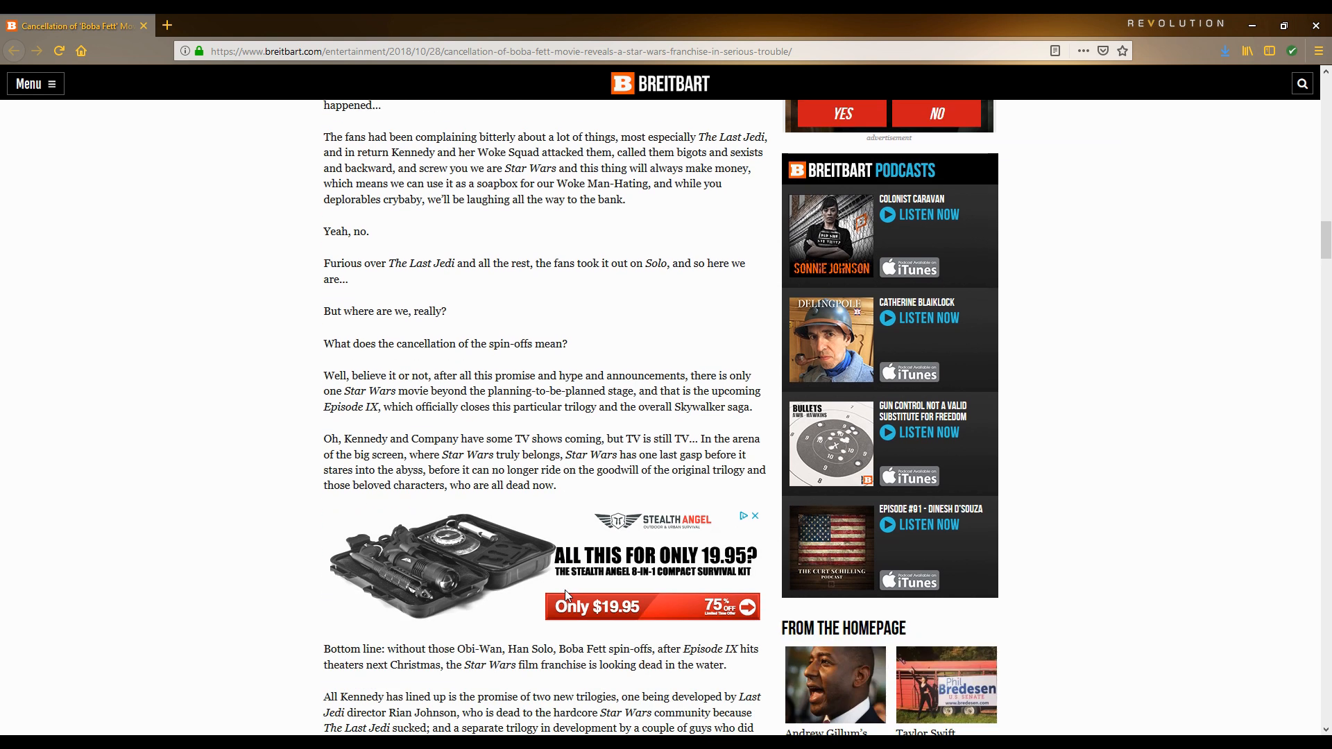
pyautogui.scroll(-3)
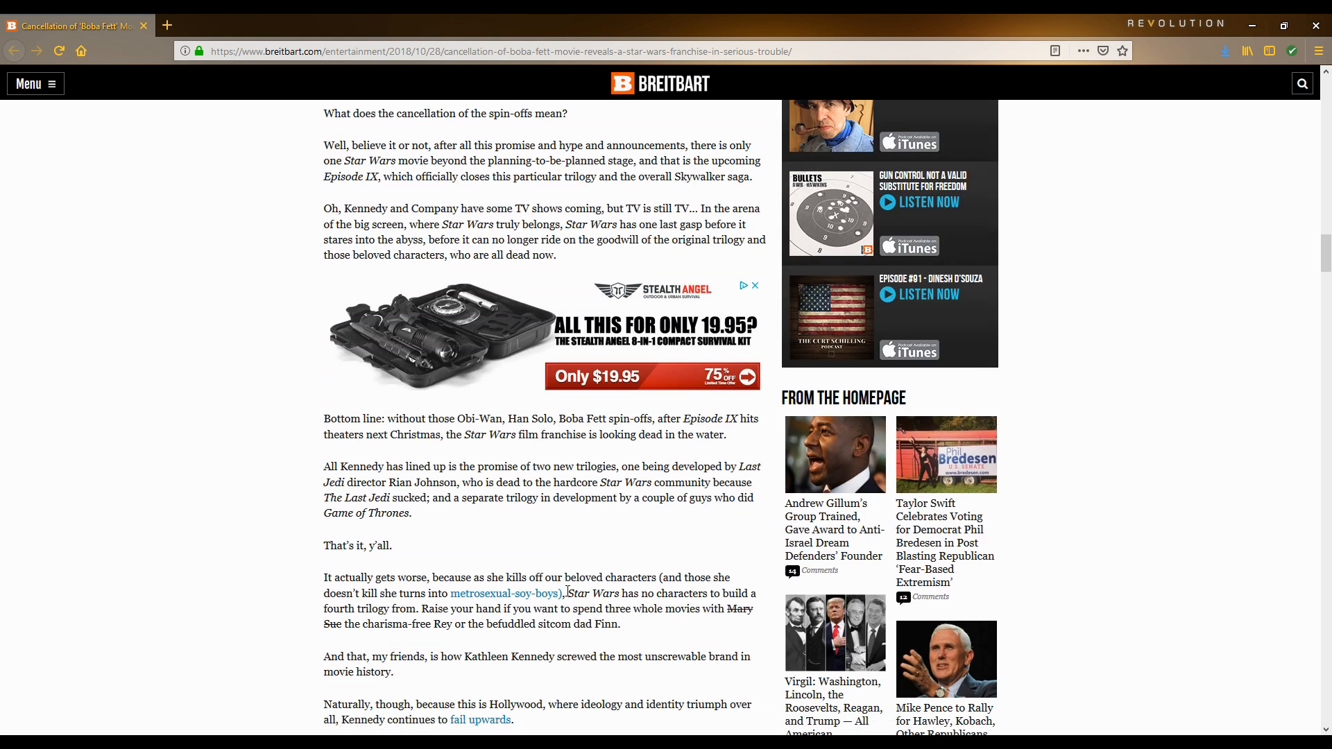
pyautogui.moveTo(735, 436)
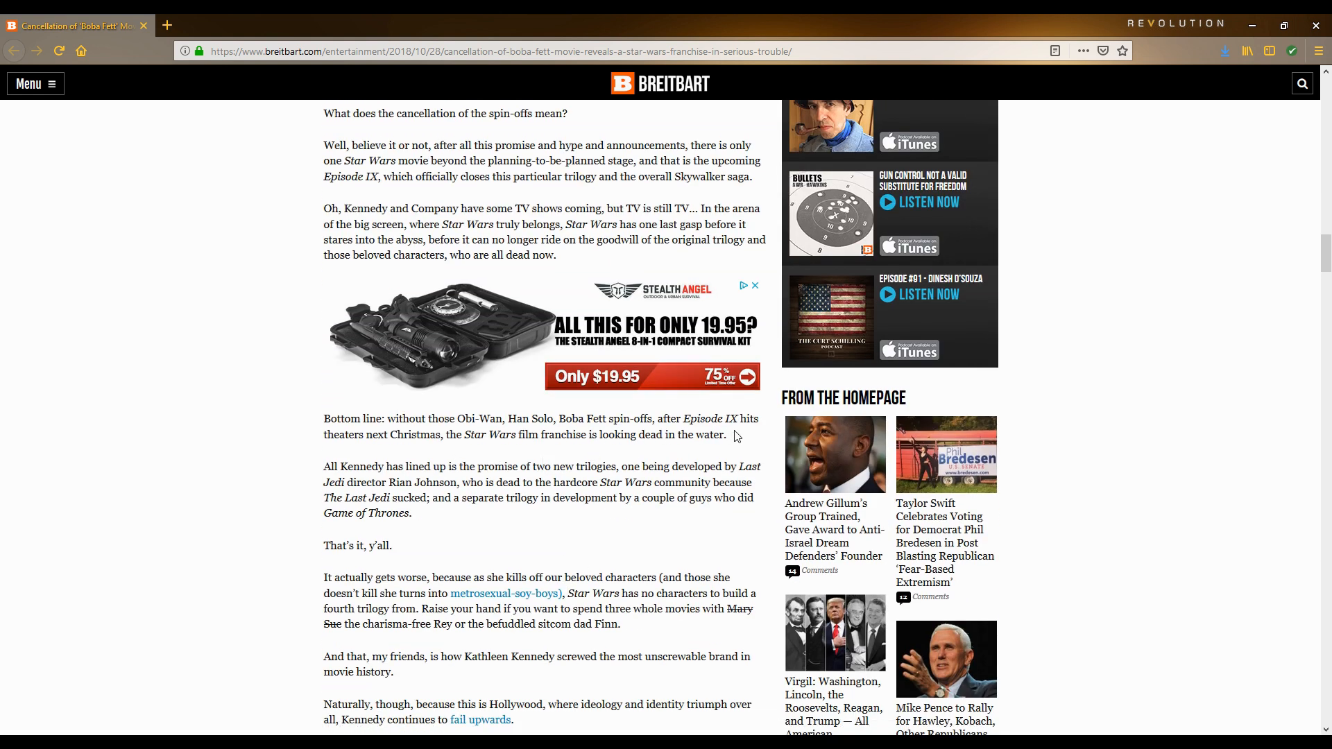
pyautogui.moveTo(495, 510)
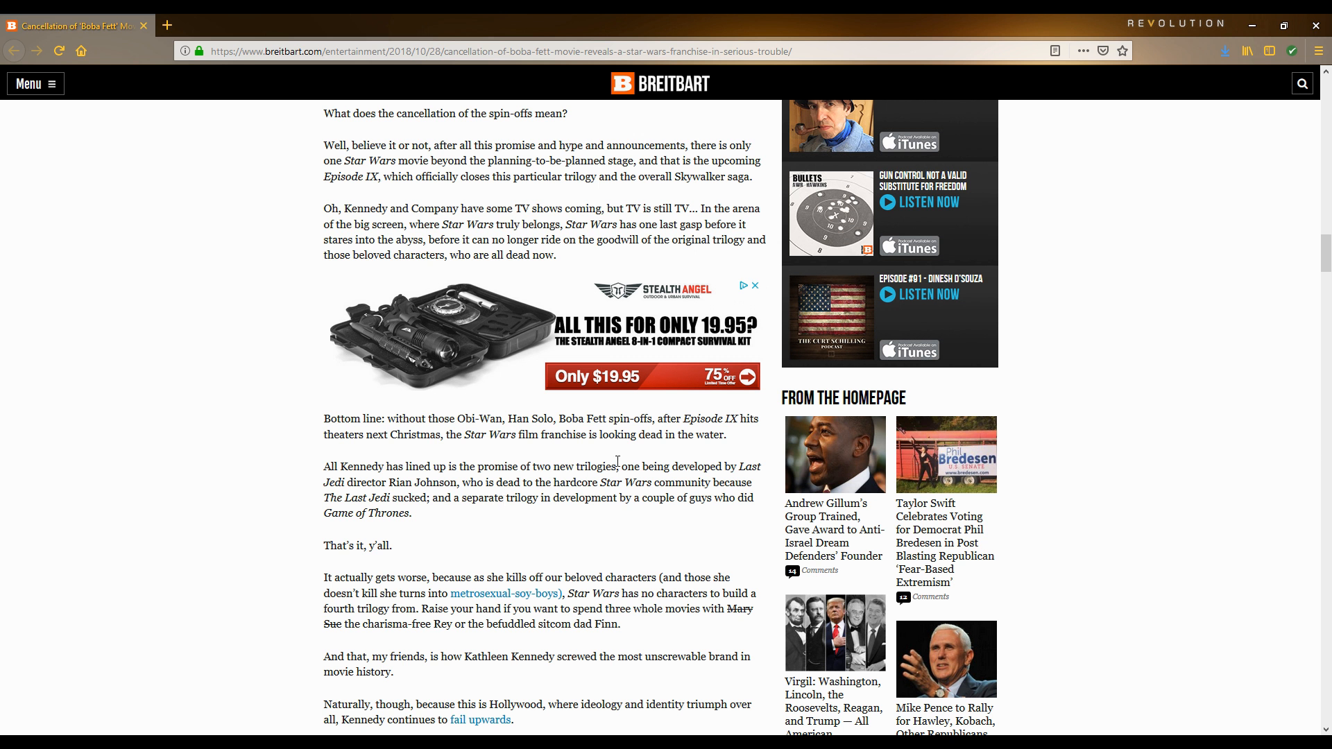
pyautogui.moveTo(621, 459)
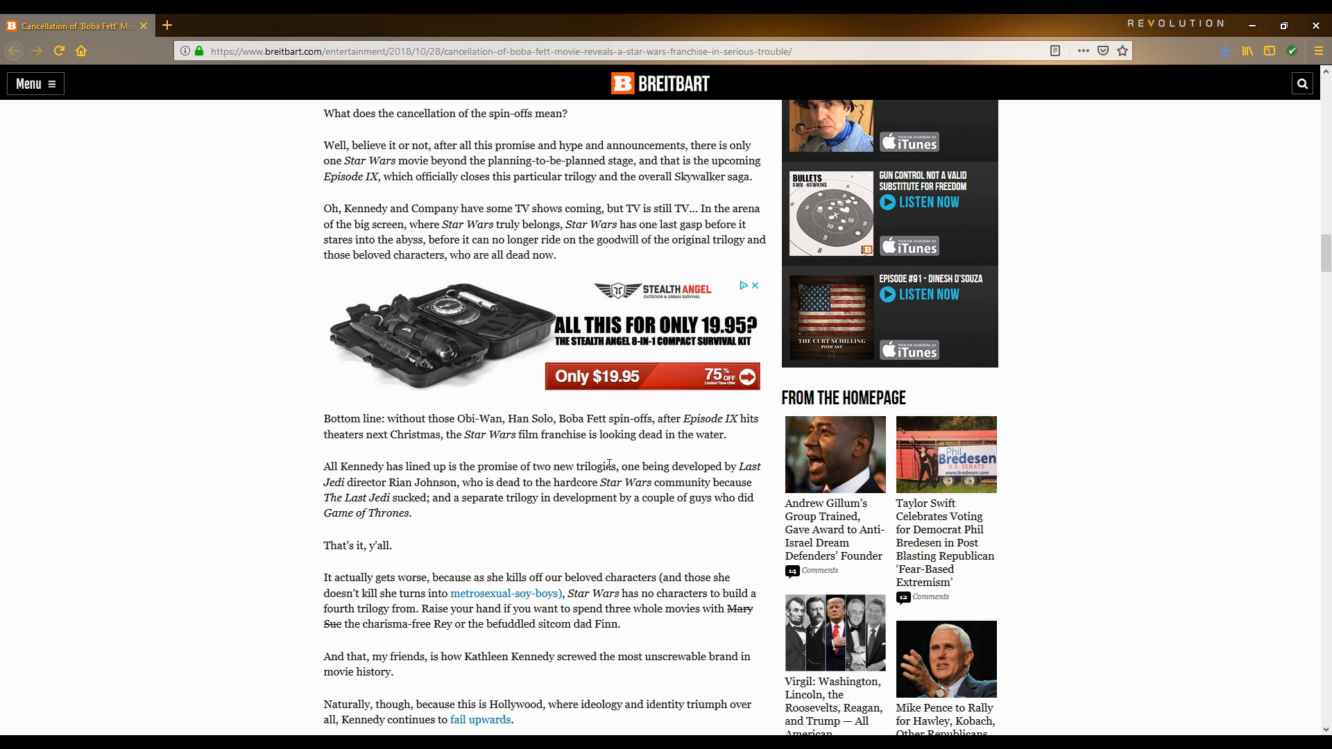
pyautogui.moveTo(608, 464)
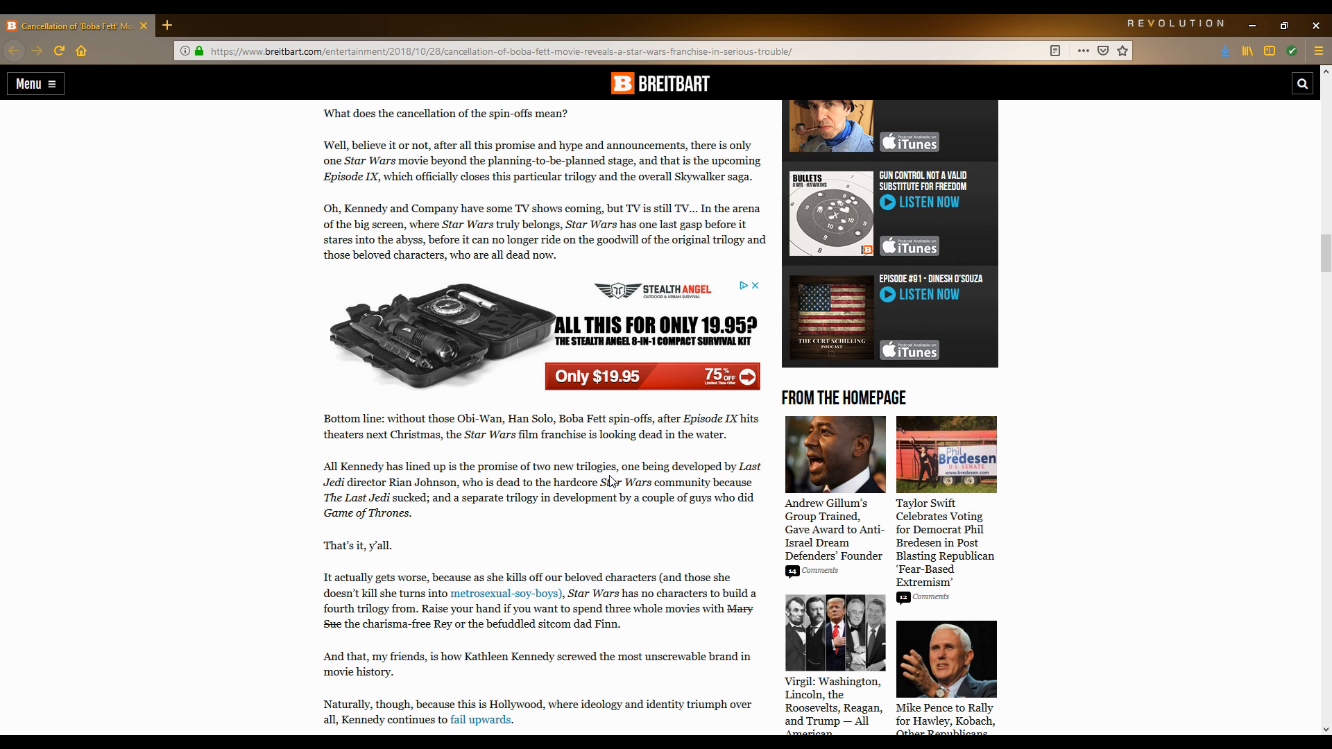
pyautogui.scroll(-3)
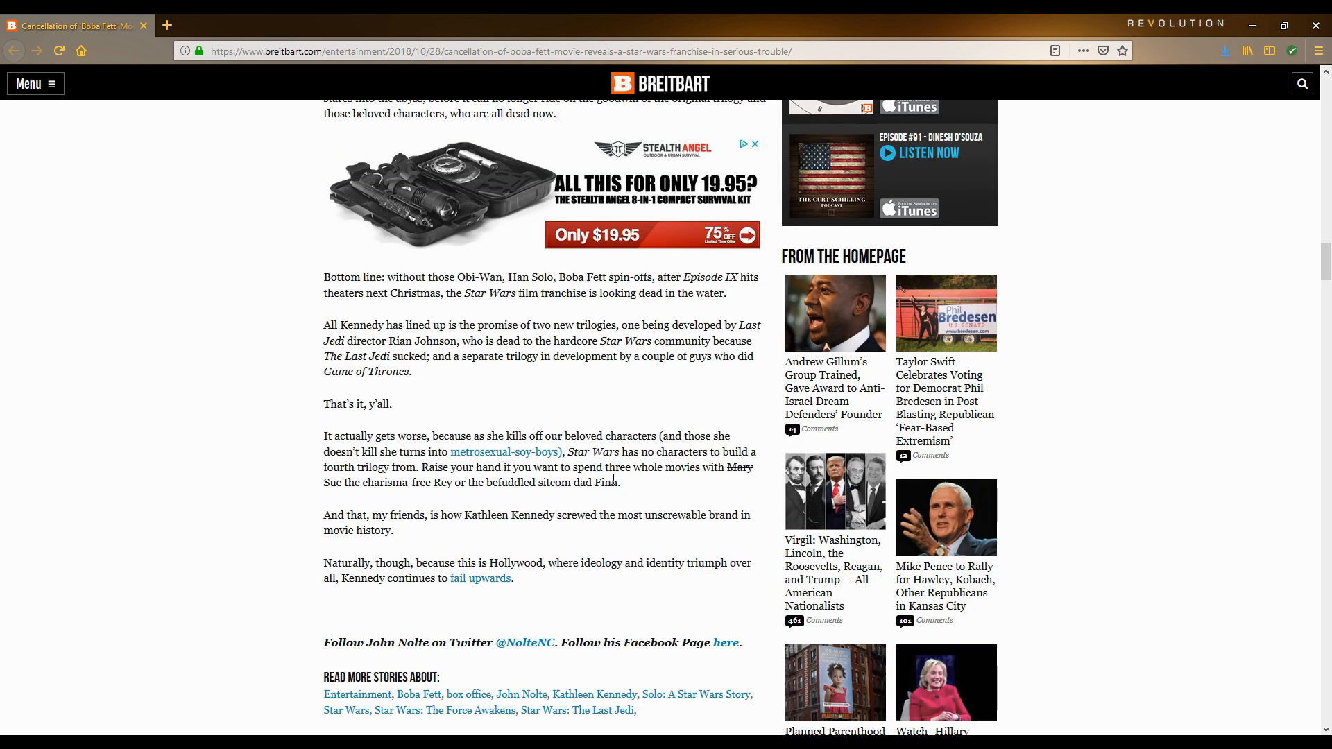
pyautogui.scroll(-3)
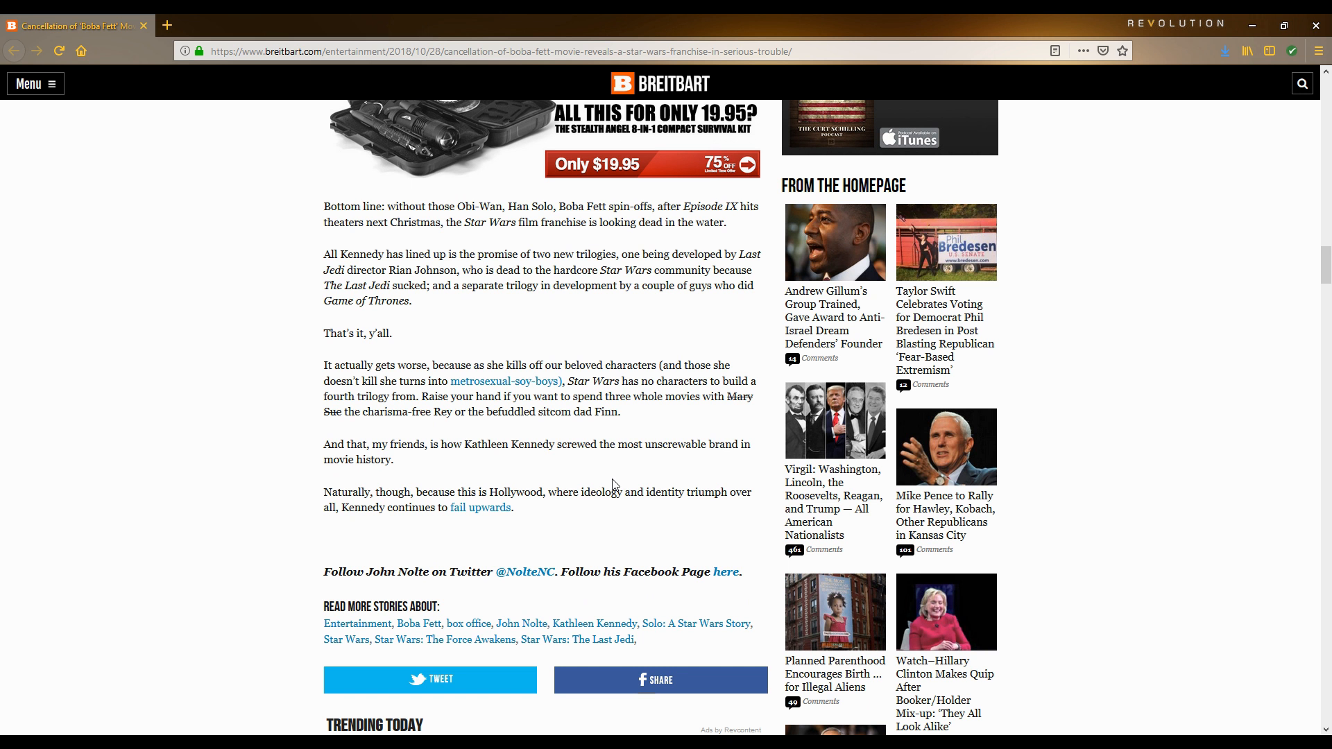